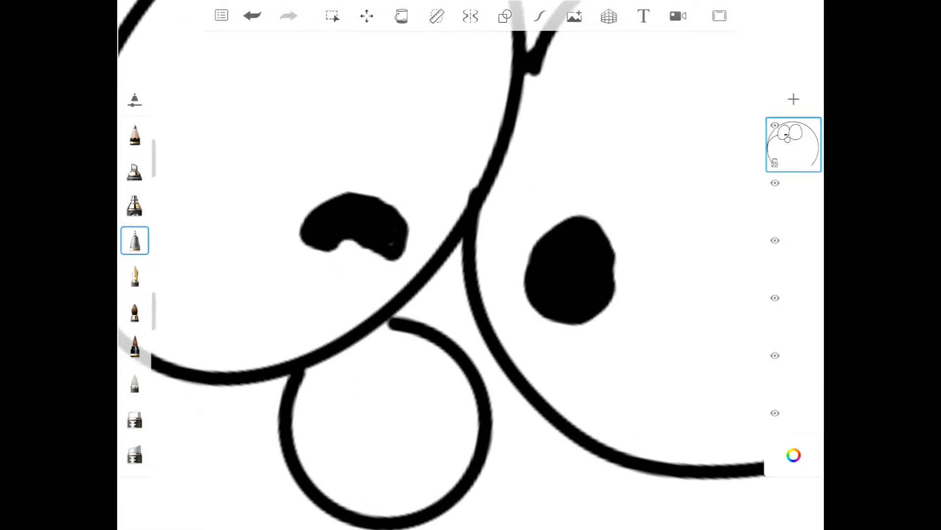
# - Draw Doraemon's head with eyes, nose, whiskers, mouth, collar and bell using the Technical Pen
pyautogui.click(539, 15)
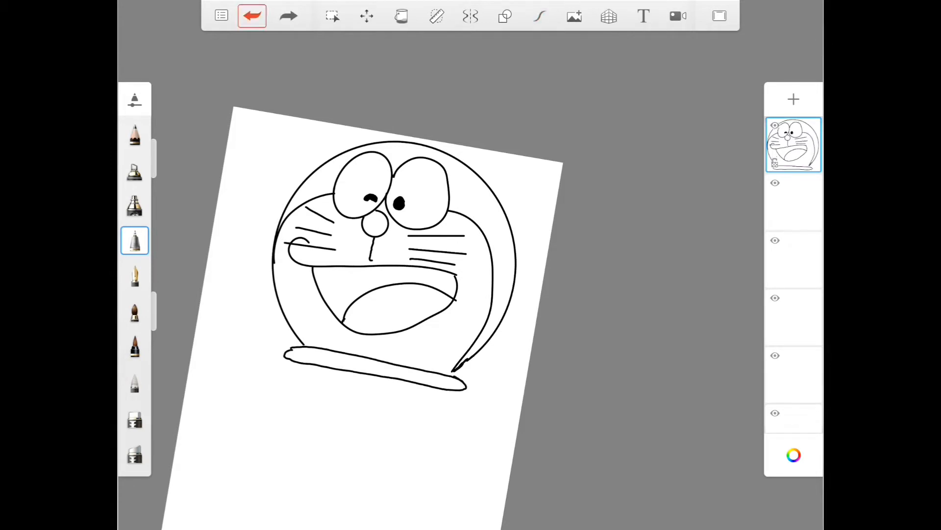
pyautogui.click(538, 16)
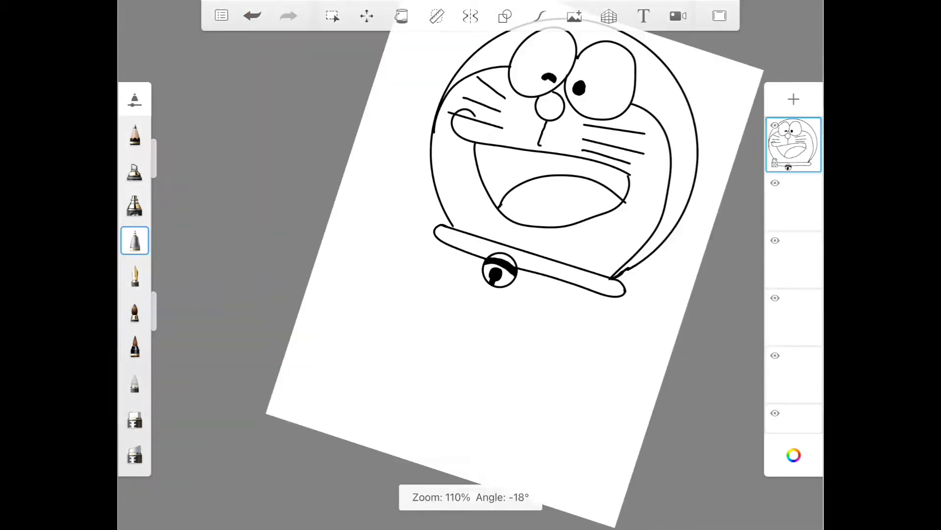
# - Draw Doraemon's body with raised arm, hands, belly pocket and two feet using Steady Stroke
pyautogui.click(538, 16)
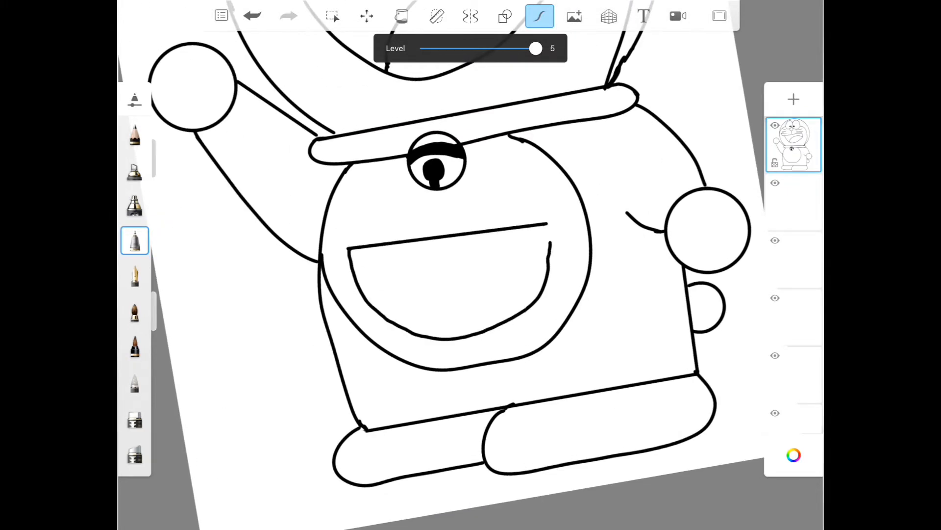
pyautogui.click(793, 368)
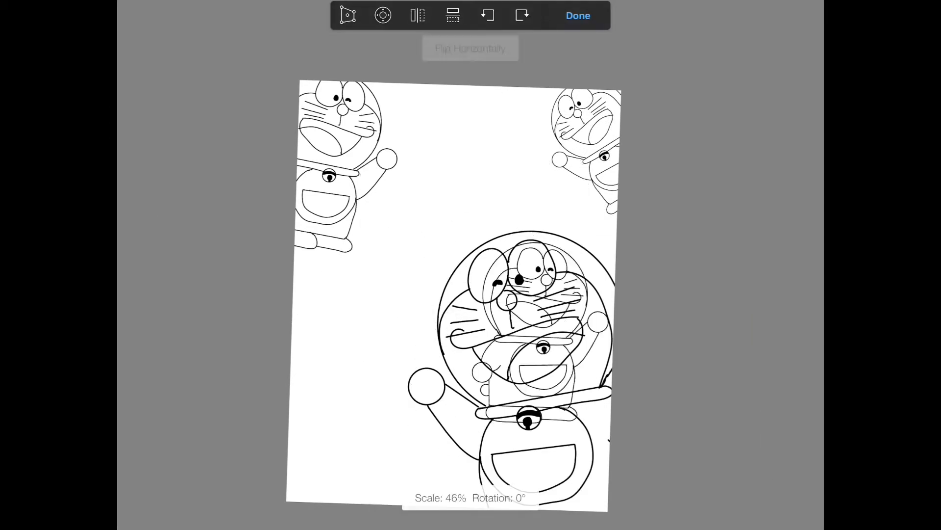
# - Flip the duplicated smaller Doraemon copies horizontally and vertically and place them along the page edges
pyautogui.click(576, 15)
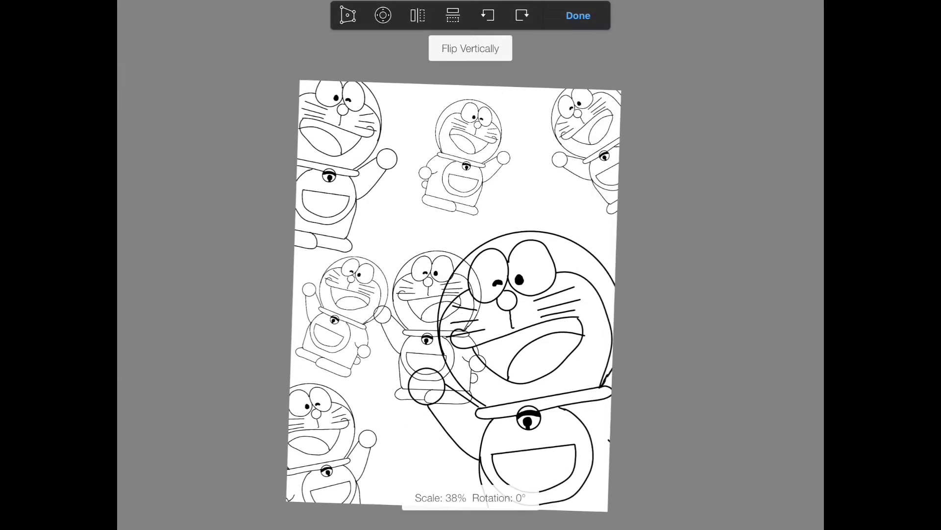
pyautogui.click(576, 16)
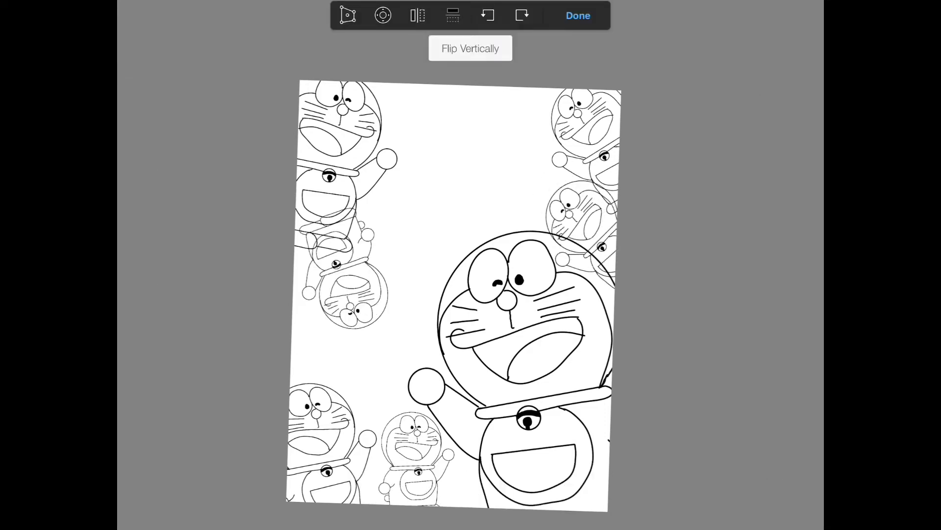
pyautogui.click(576, 15)
pyautogui.write('Doremon')
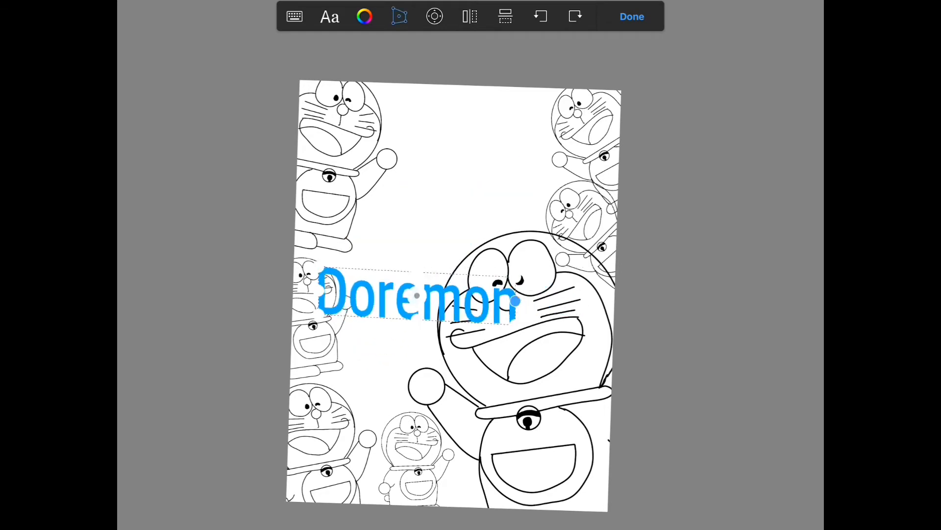
# - Add blue title text 'Doraemon', 'Digital', 'Drawing', correct the spelling and stack it at the top
pyautogui.click(631, 17)
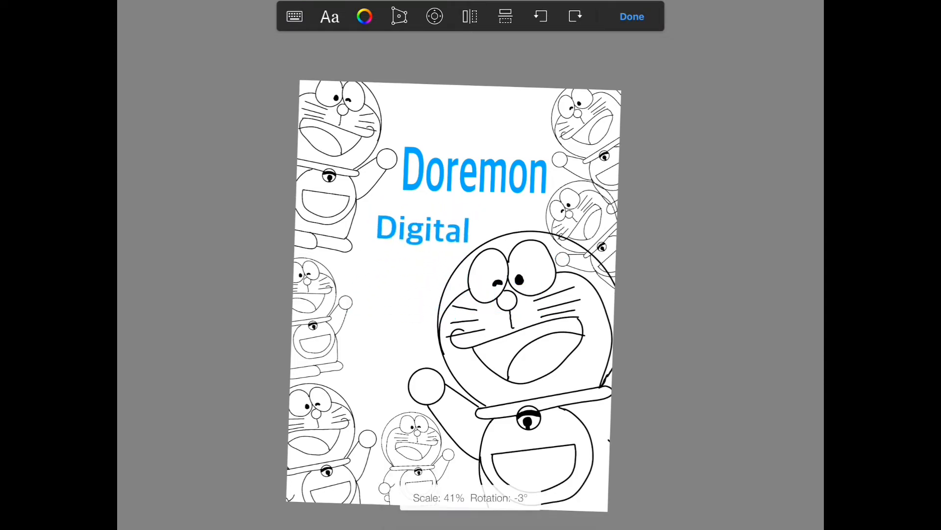
pyautogui.click(294, 16)
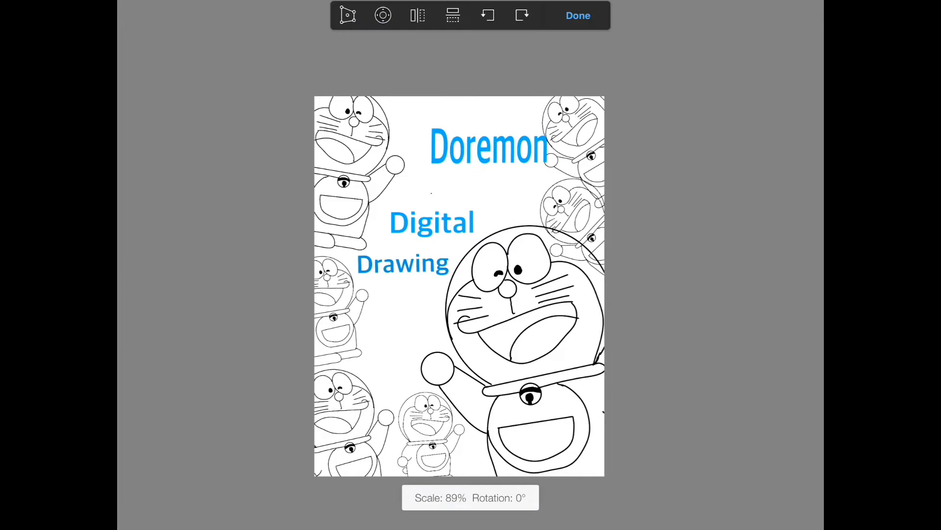
pyautogui.click(578, 15)
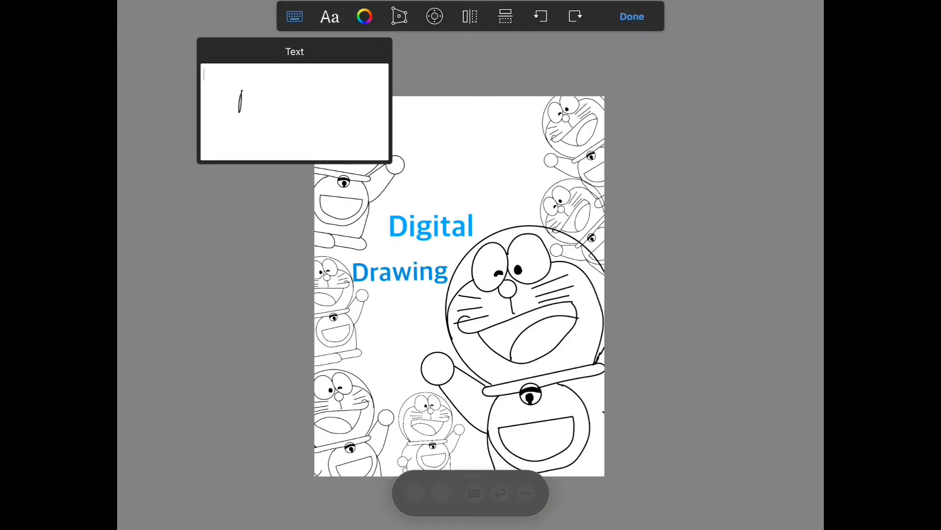
pyautogui.write('Do daemon')
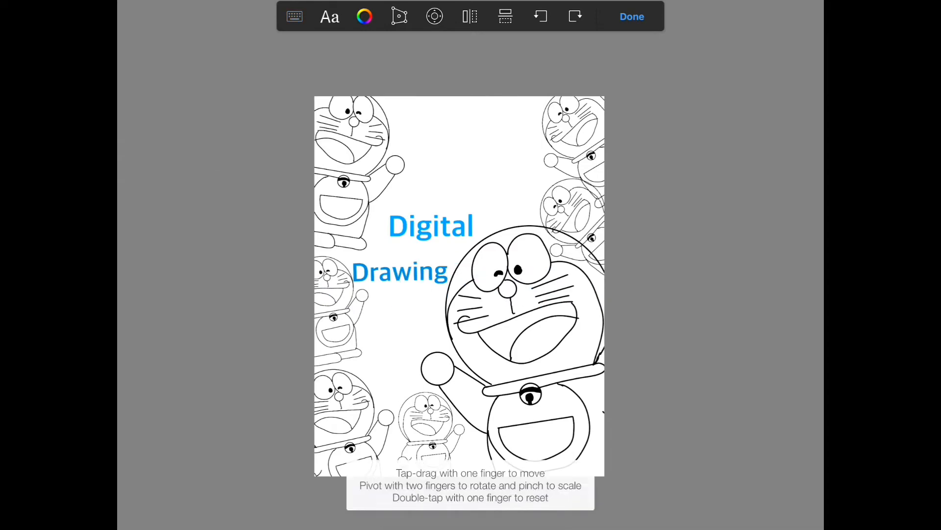
pyautogui.click(294, 16)
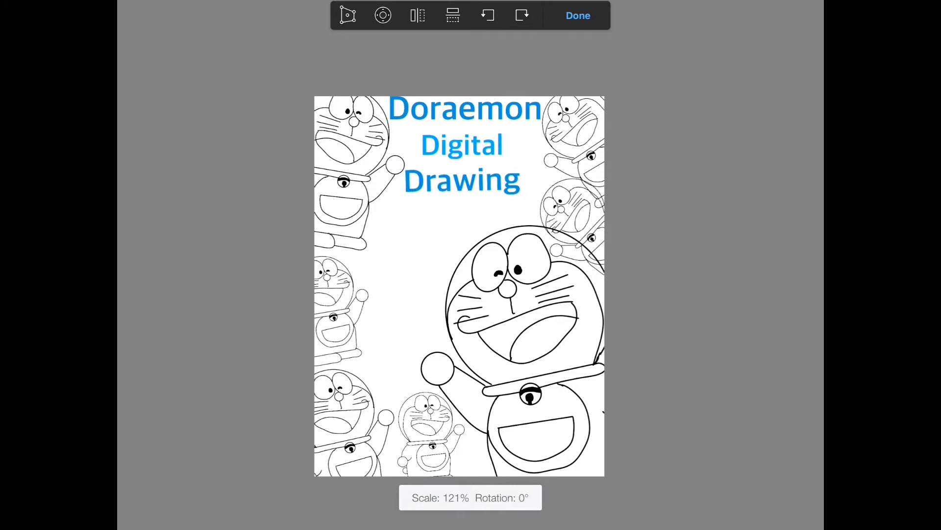
# - Fill the white background around the figures and title with light blue
pyautogui.click(577, 16)
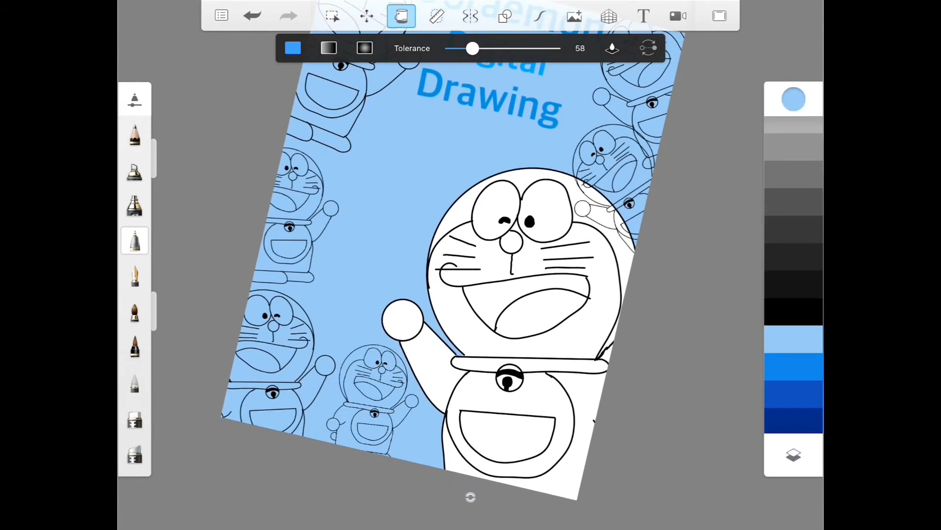
# - Fill the large Doraemon's head and body blue, nose and mouth red, and bell yellow
pyautogui.click(402, 319)
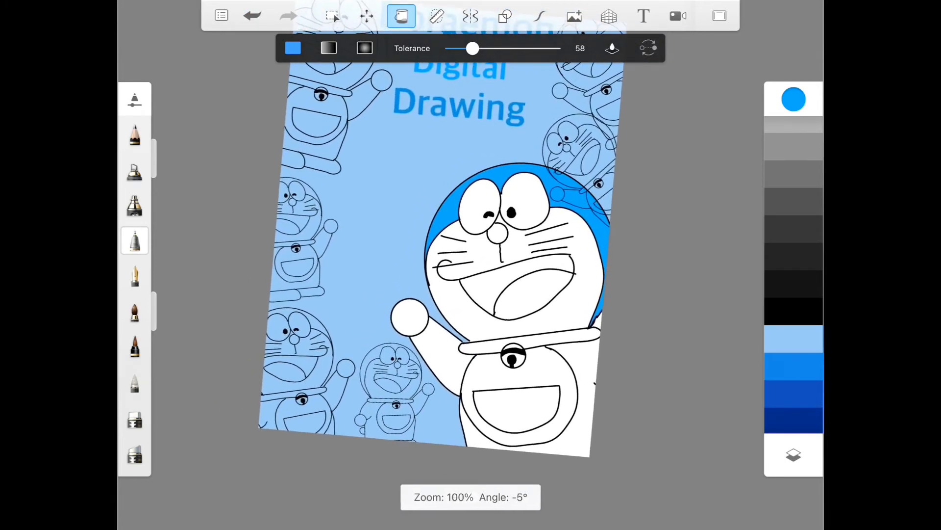
pyautogui.click(793, 99)
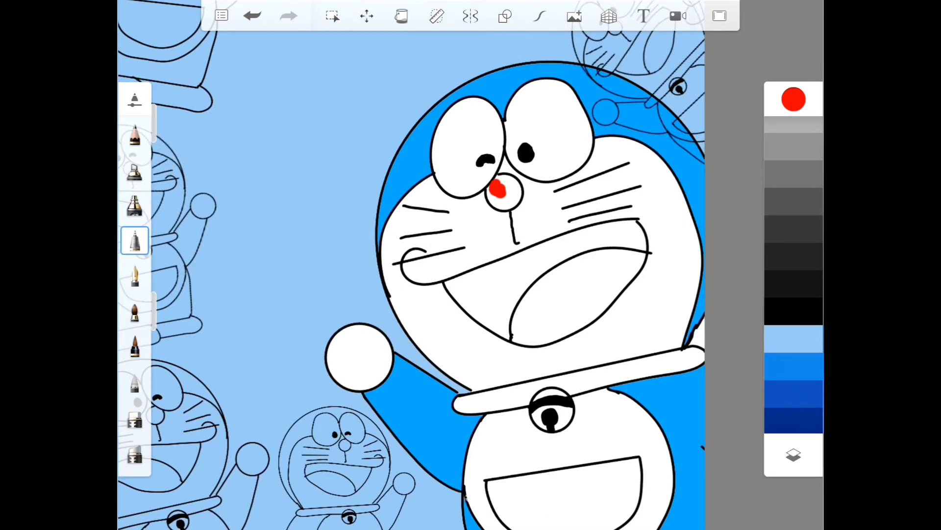
pyautogui.click(400, 15)
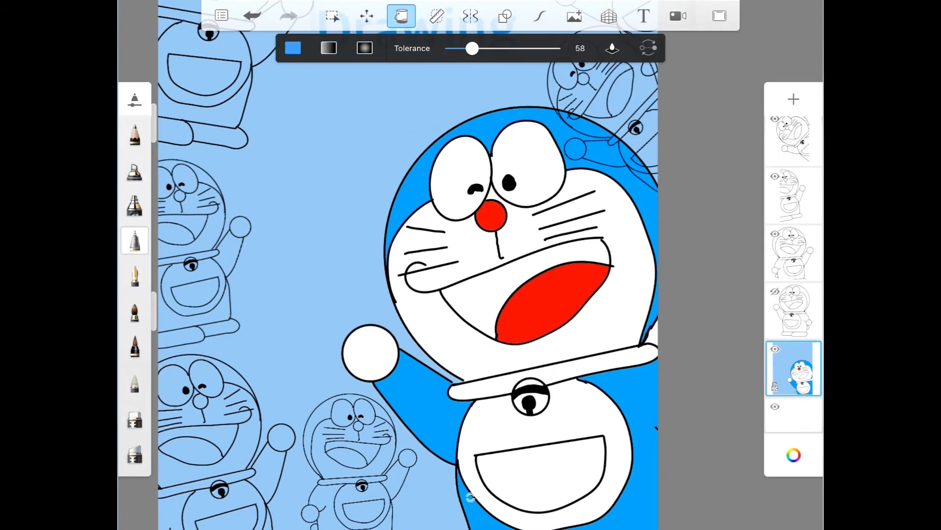
pyautogui.click(541, 282)
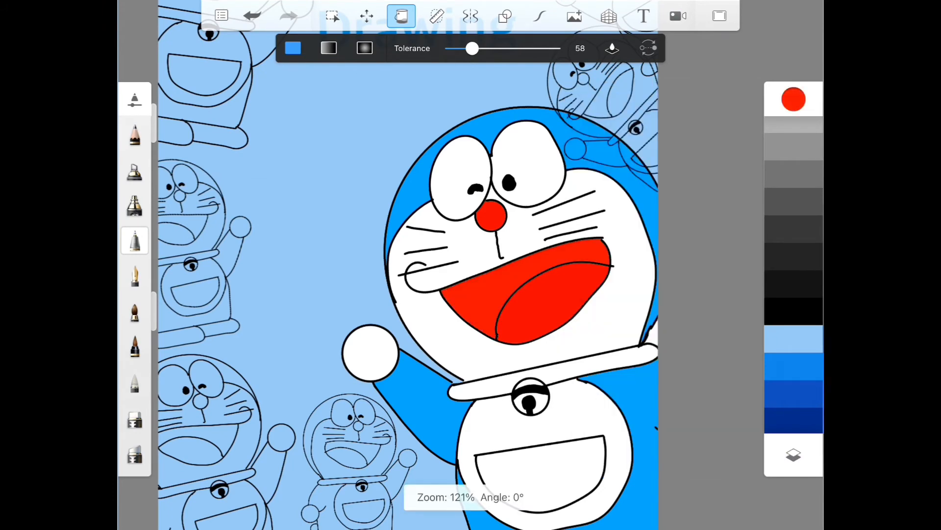
pyautogui.click(793, 98)
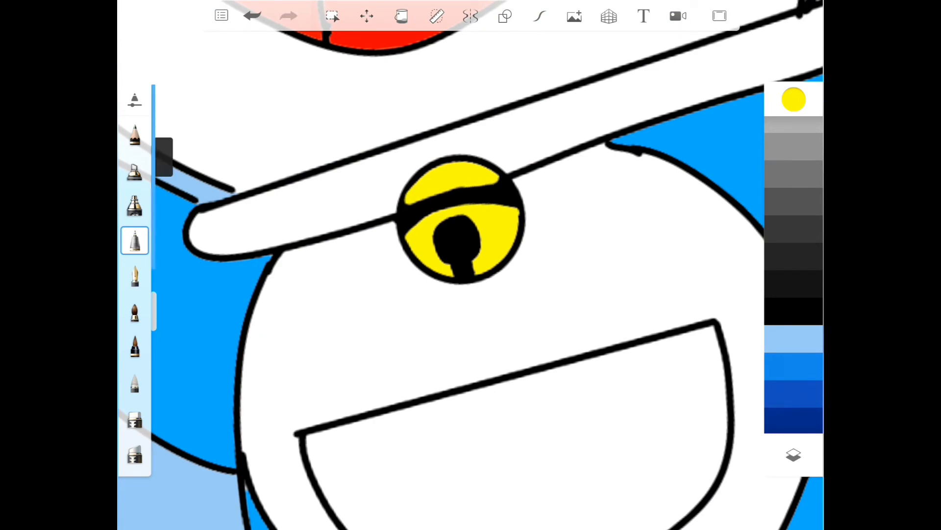
# - Fill the large Doraemon's collar with red
pyautogui.click(793, 99)
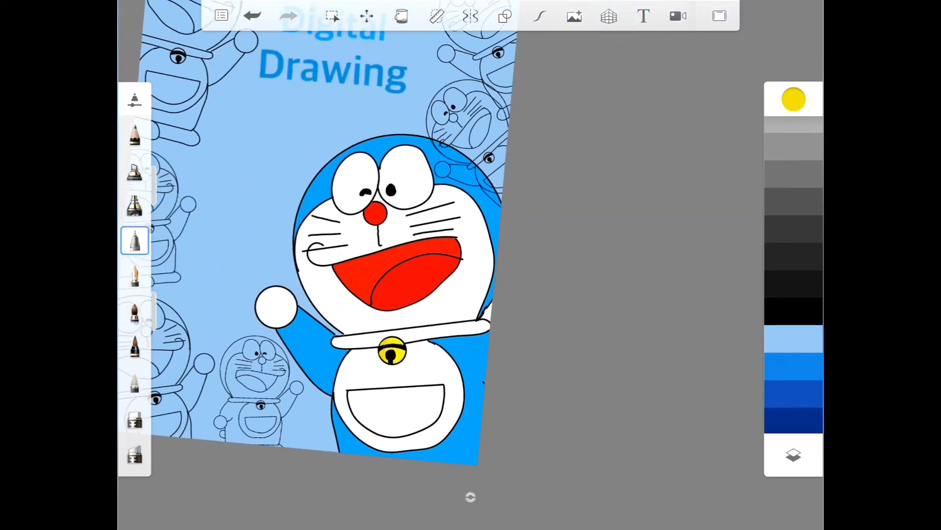
pyautogui.click(400, 15)
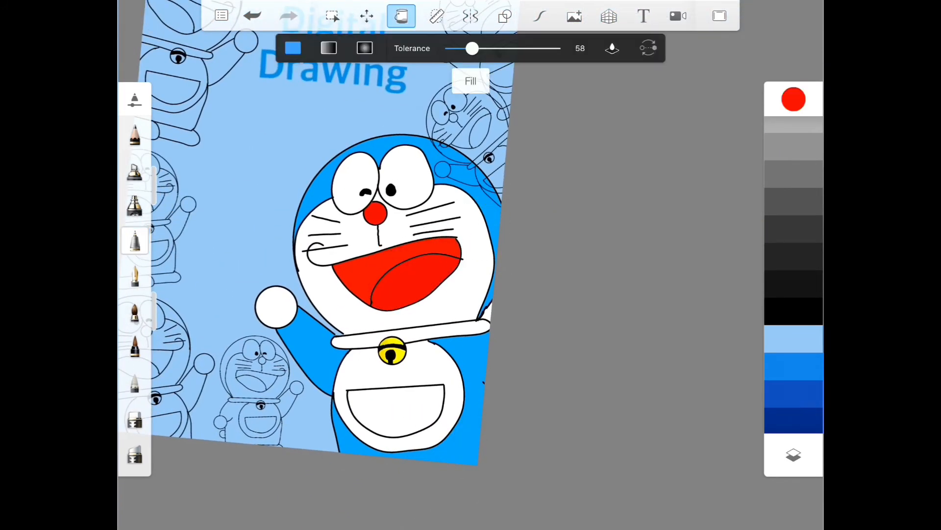
pyautogui.click(134, 242)
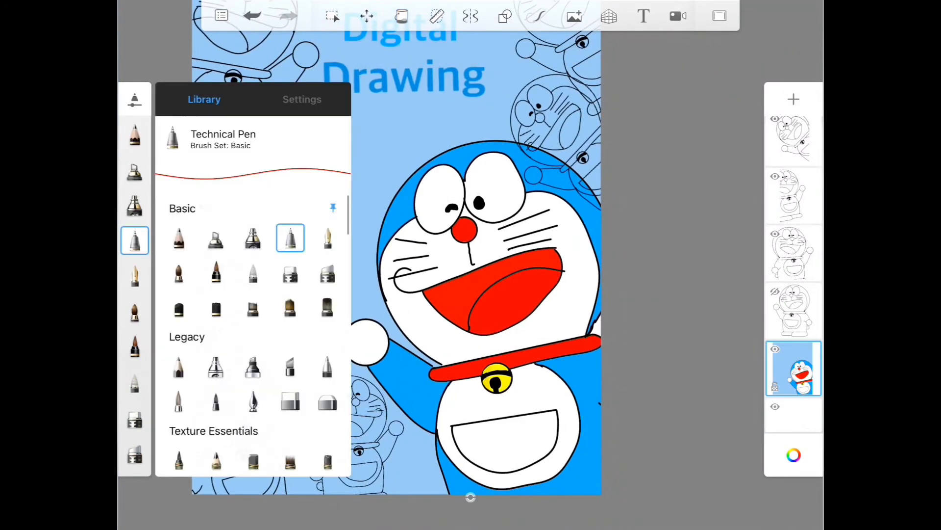